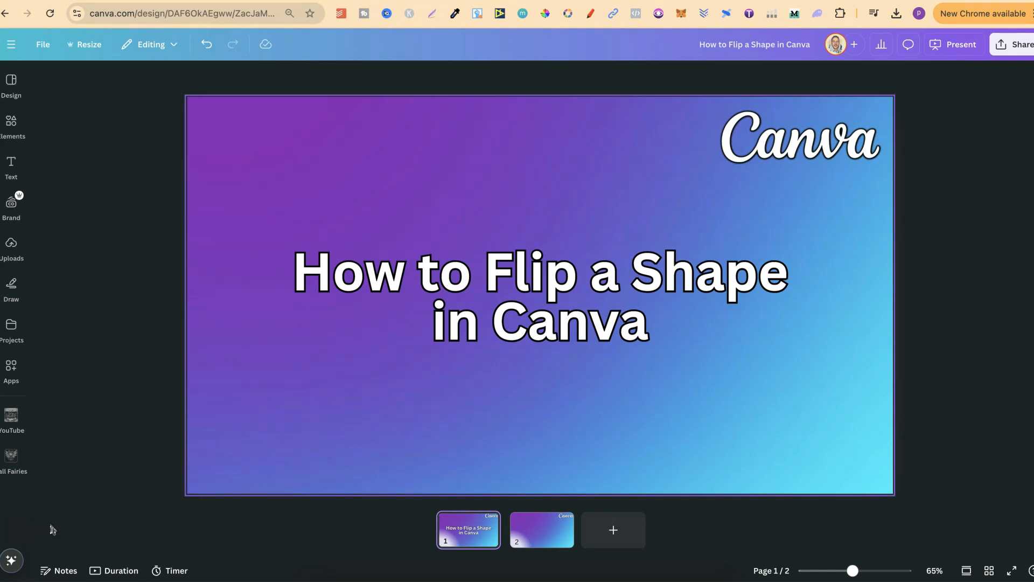
Switch to the blank second page from the thumbnail strip
click(540, 530)
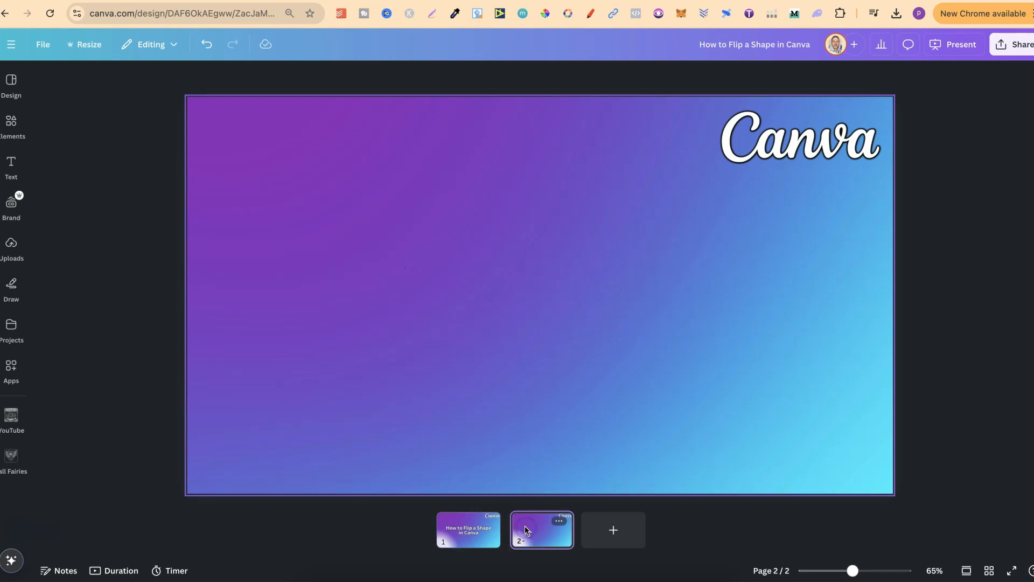
Add a blue pentagon from the Elements shapes collection to the slide
click(11, 125)
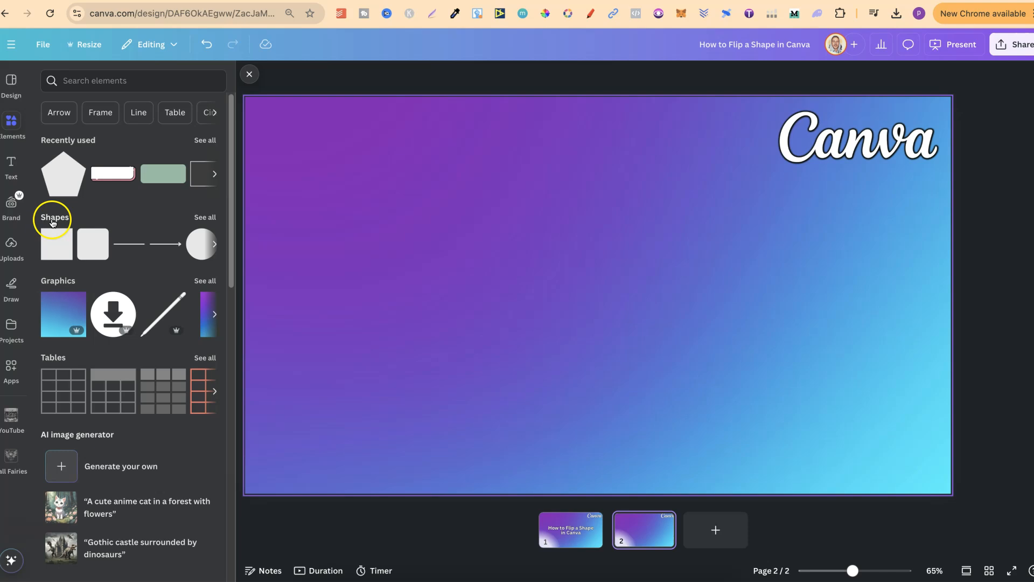
mouse_move(113, 245)
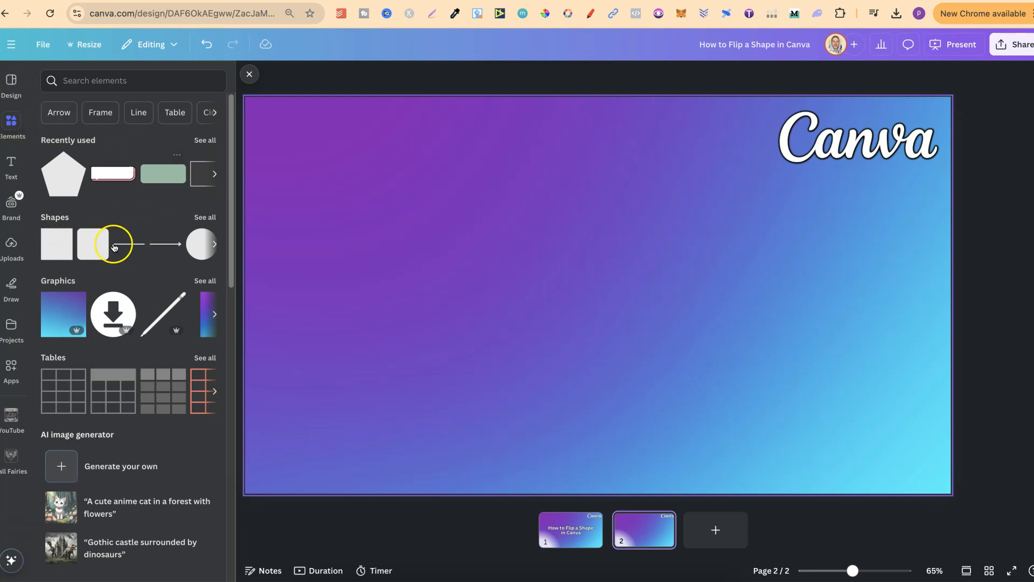
click(205, 218)
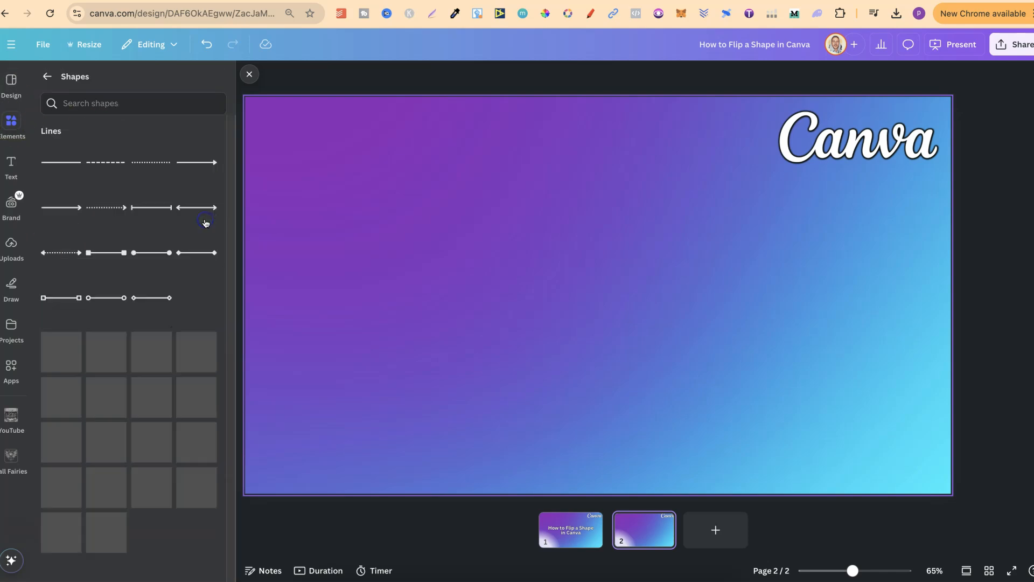
scroll(down, 3)
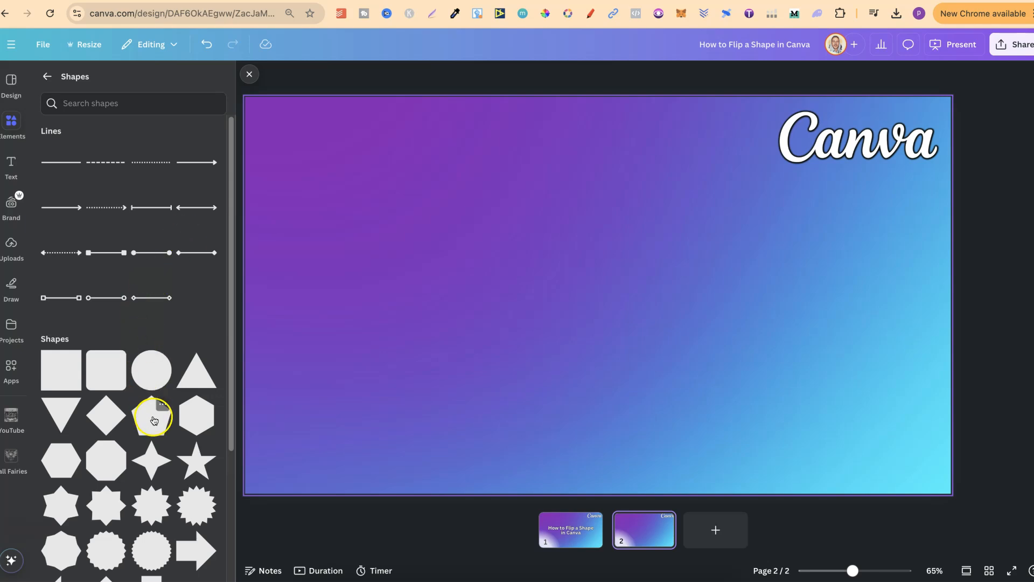
click(153, 417)
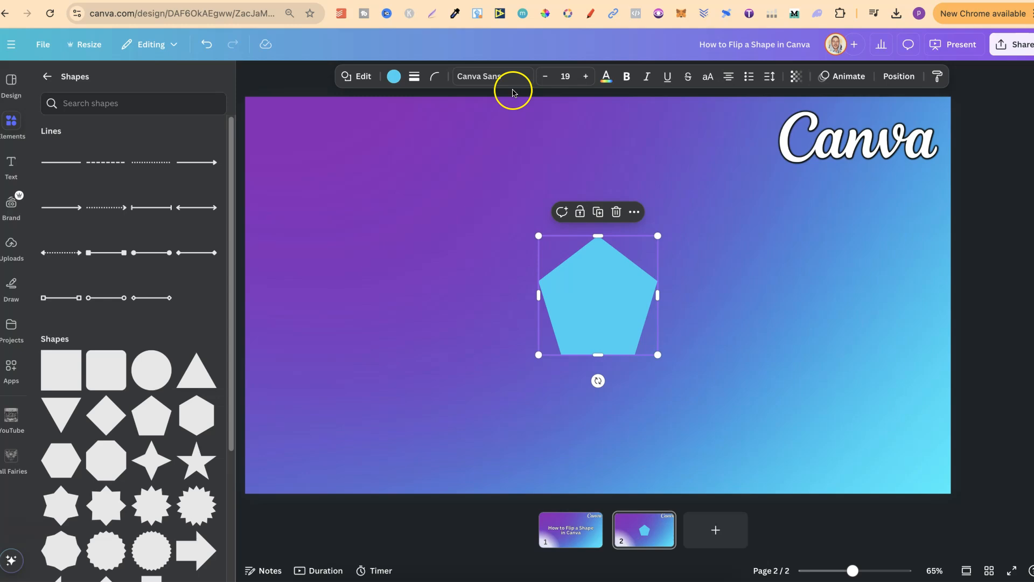
mouse_move(687, 77)
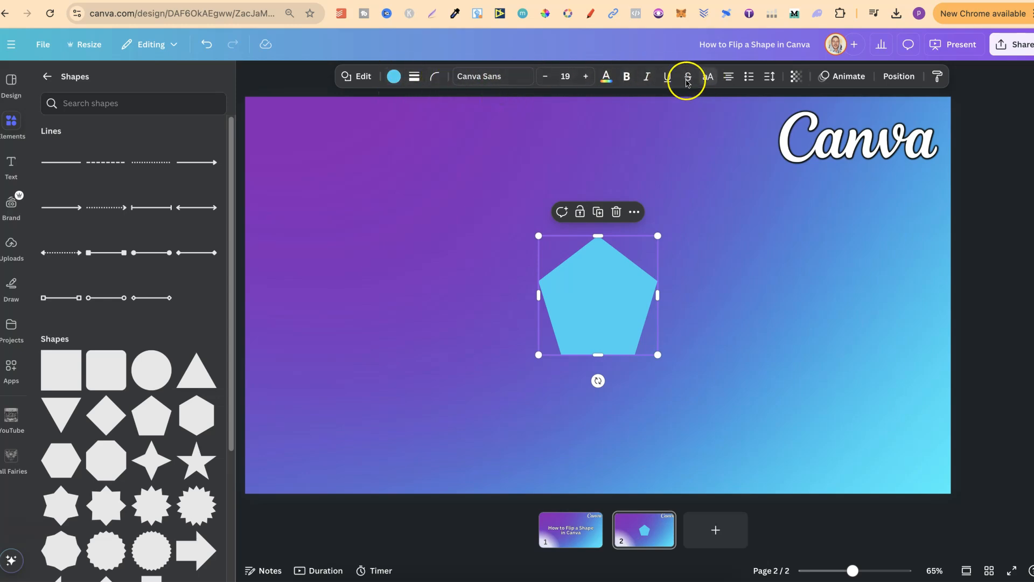
mouse_move(715, 296)
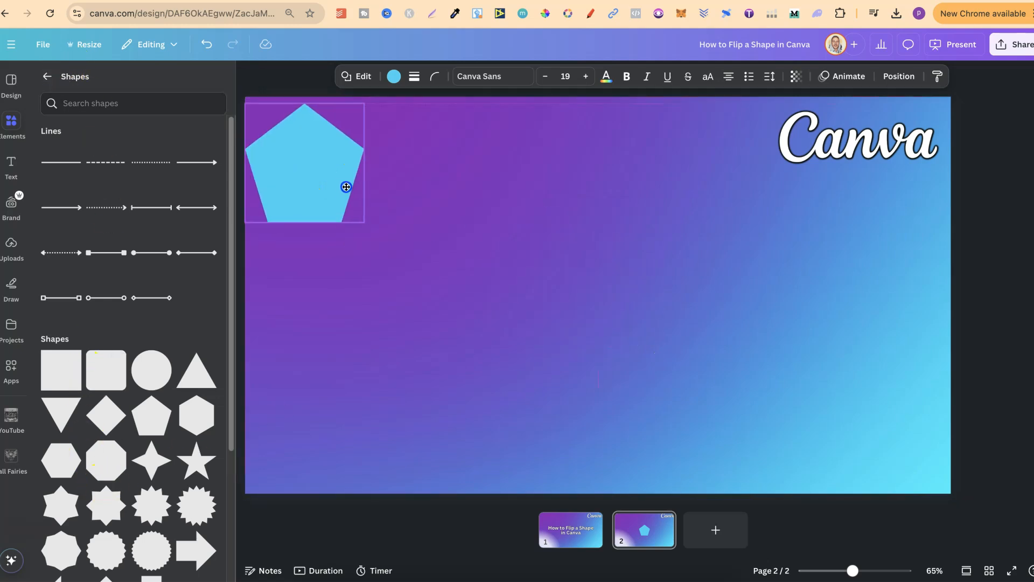
Search the Elements library for "shapes"
click(304, 162)
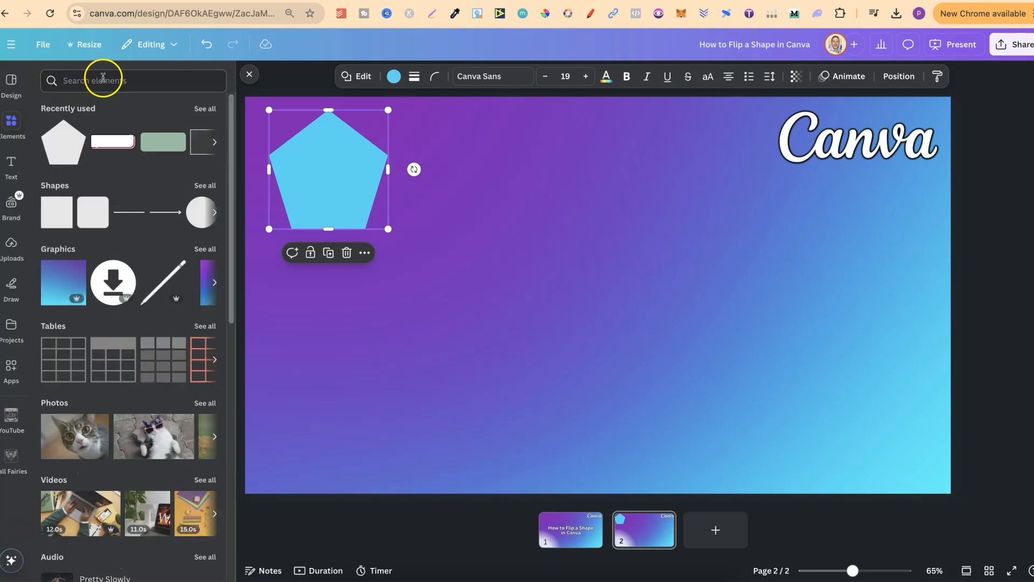
click(103, 80)
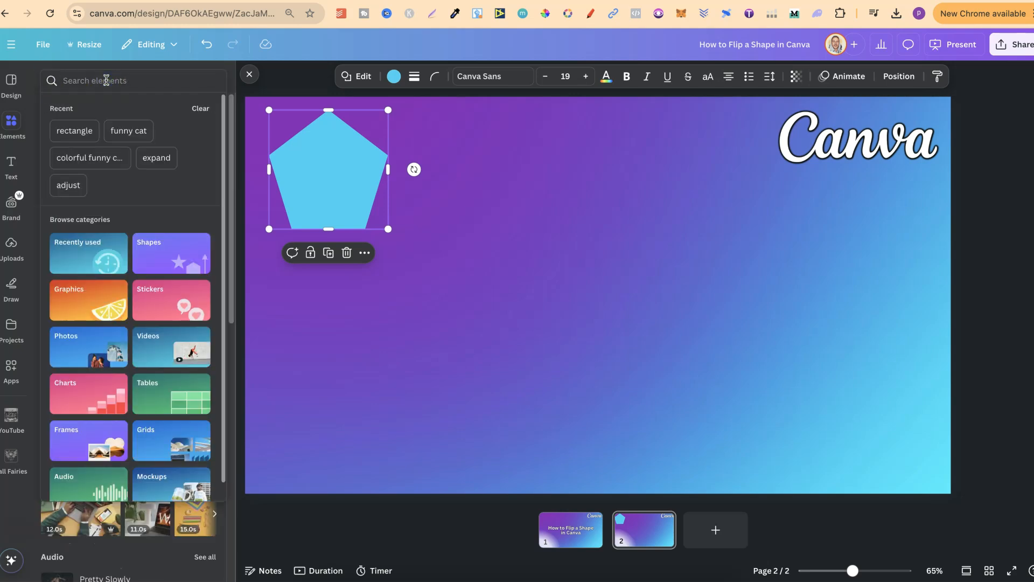
text(shapes)
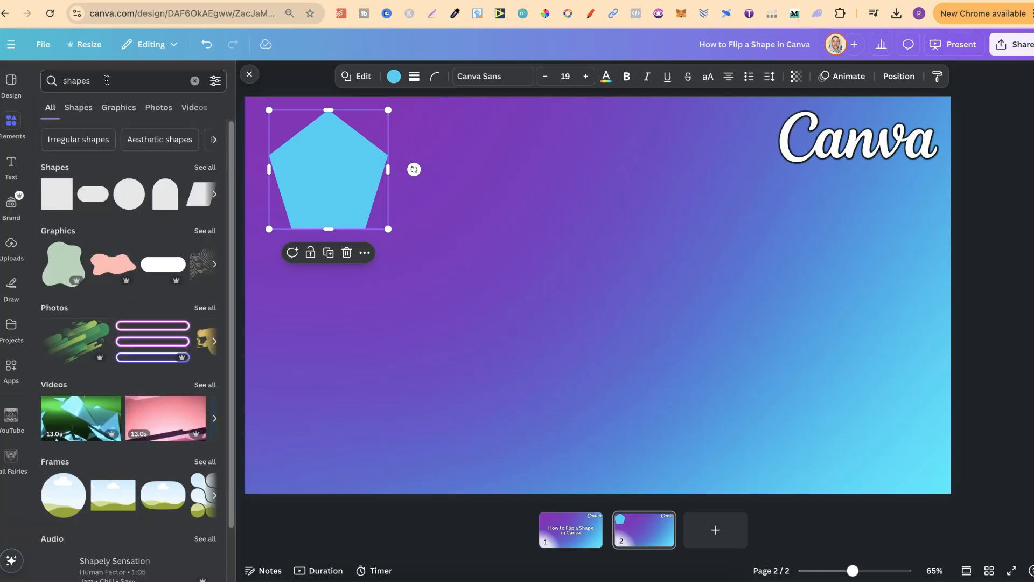
mouse_move(118, 263)
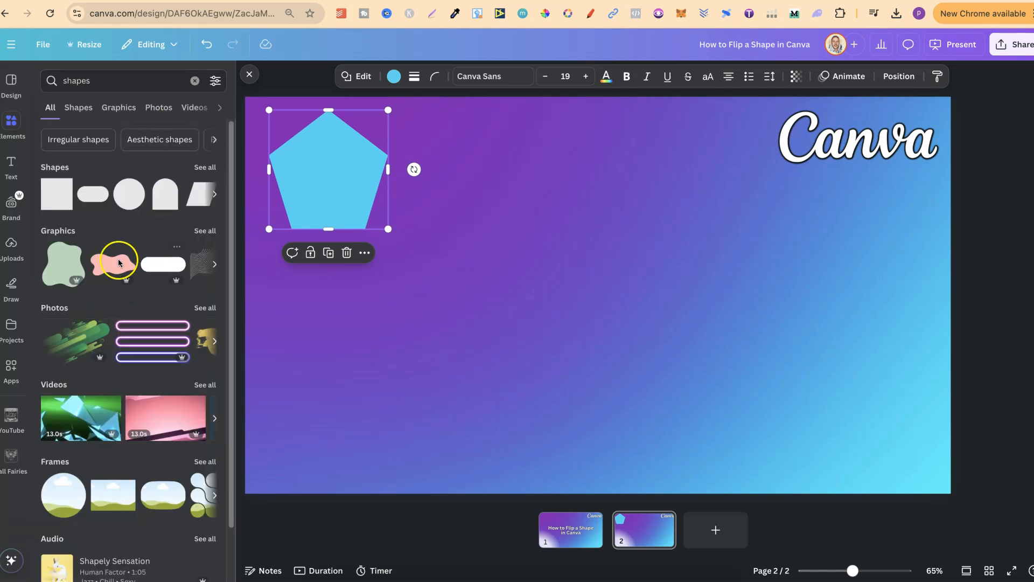
mouse_move(205, 231)
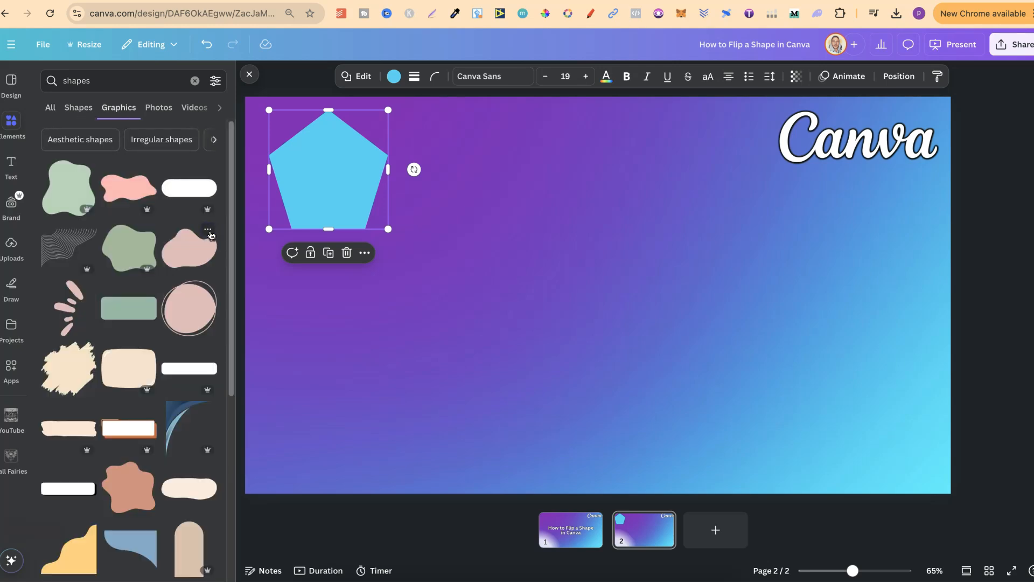
Browse through the Graphics results for the shapes search
scroll(down, 3)
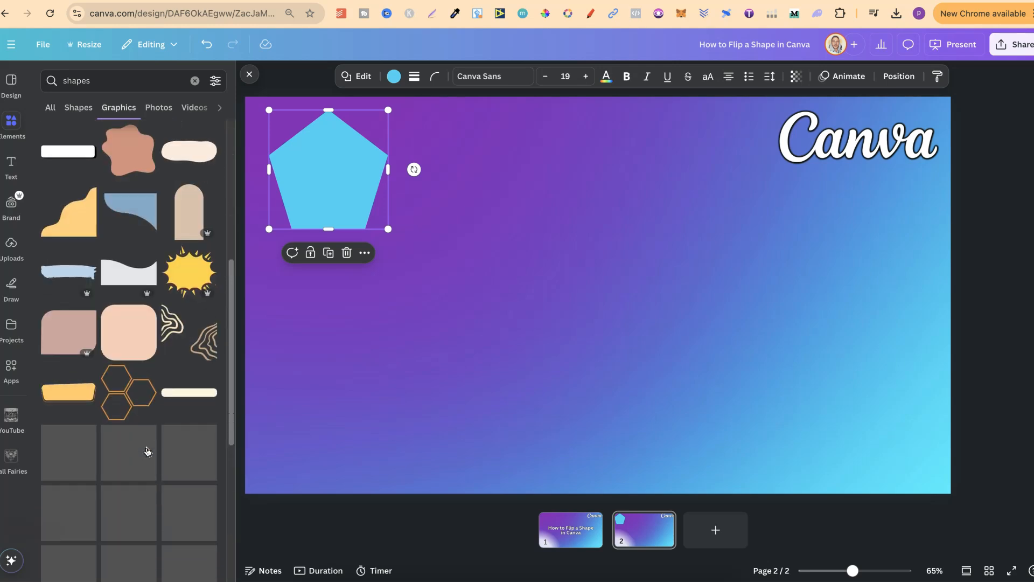
scroll(down, 3)
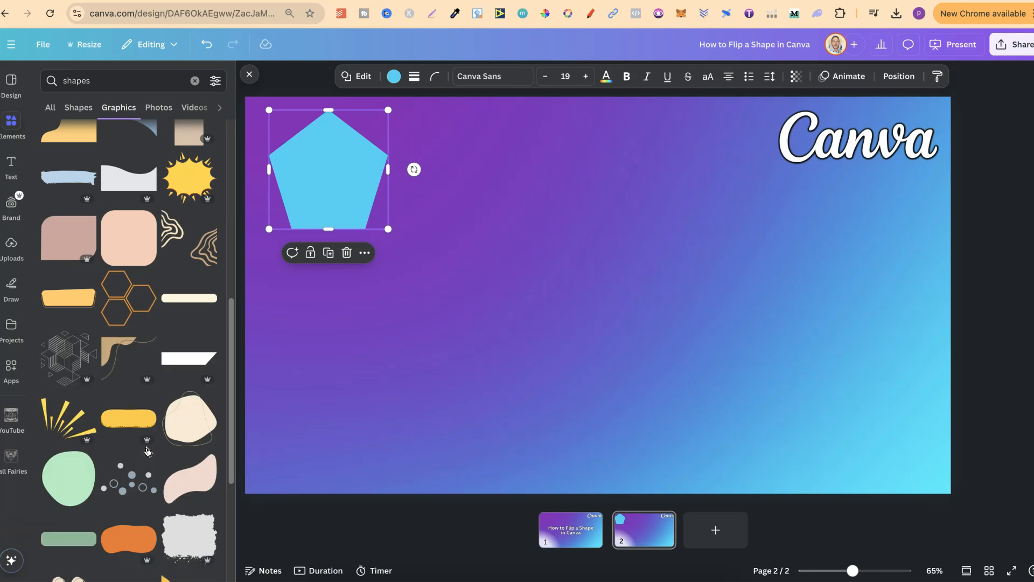
scroll(down, 3)
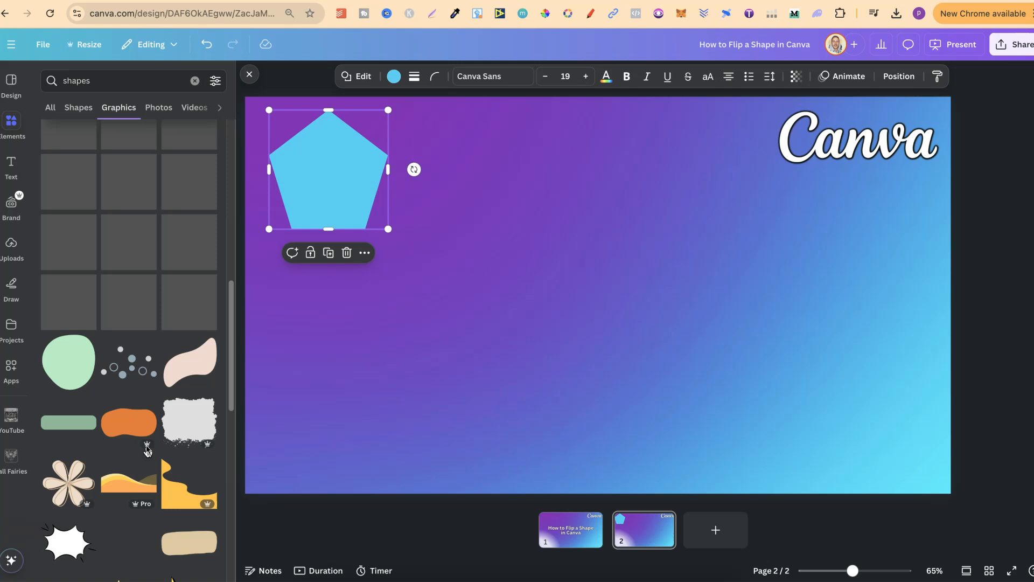
scroll(up, 3)
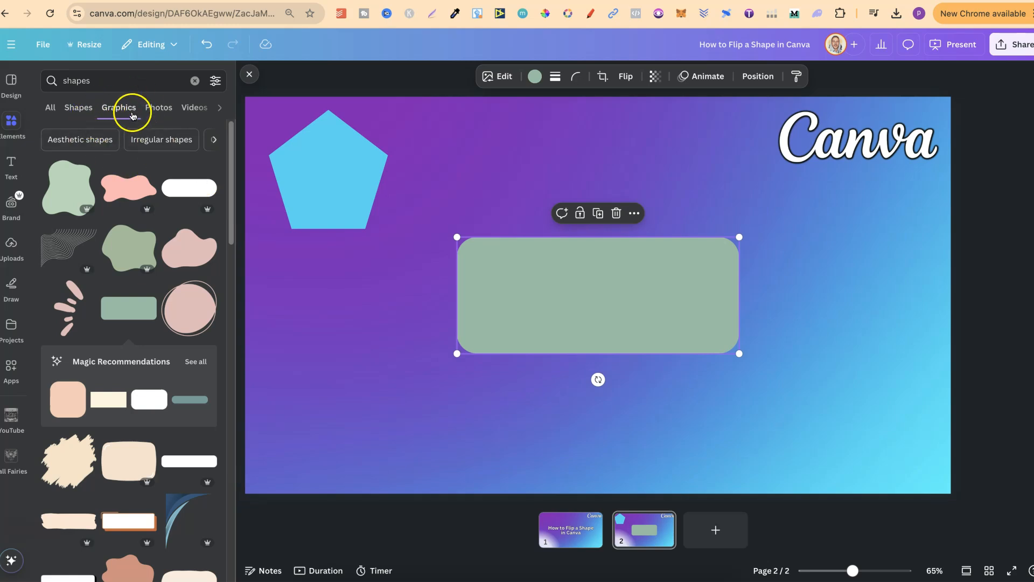
mouse_move(556, 75)
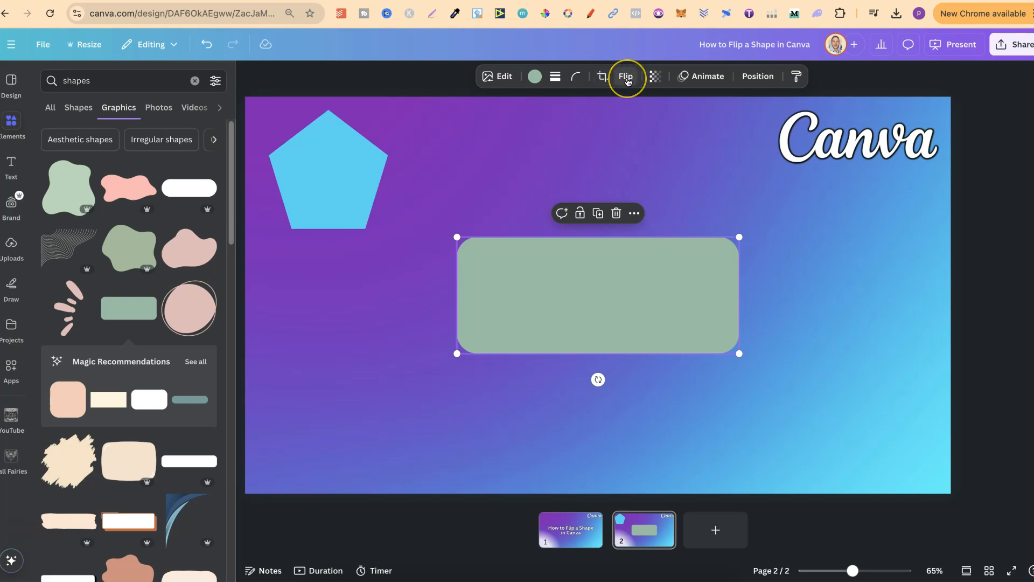
mouse_move(148, 236)
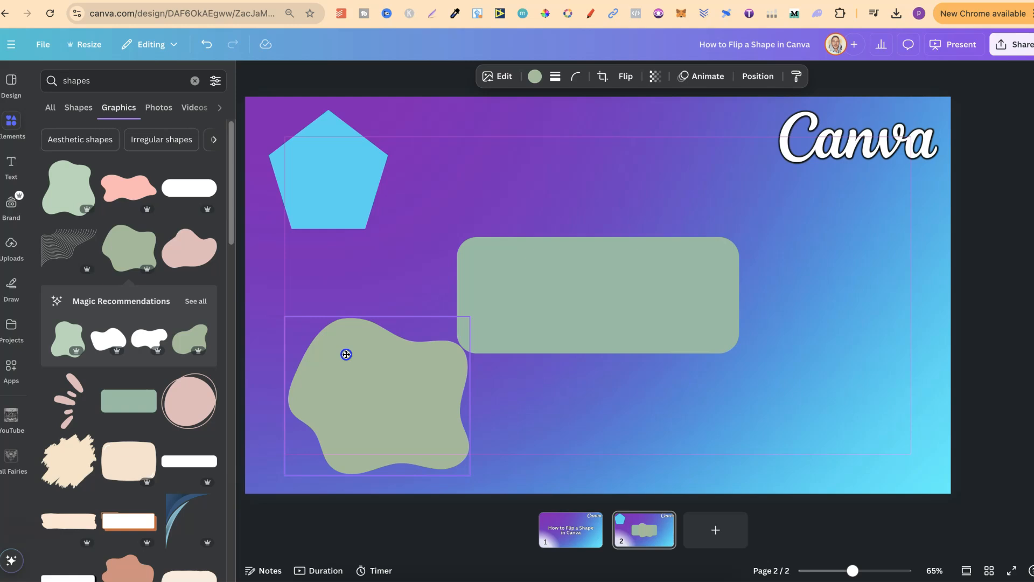
Mirror the green blob horizontally with Flip horizontal and deselect it
click(624, 75)
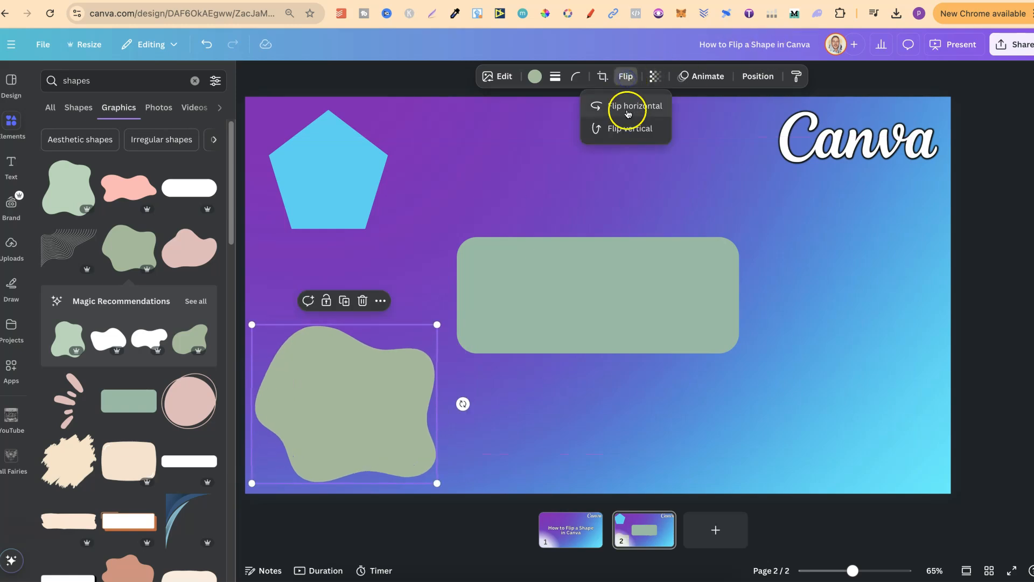
click(633, 106)
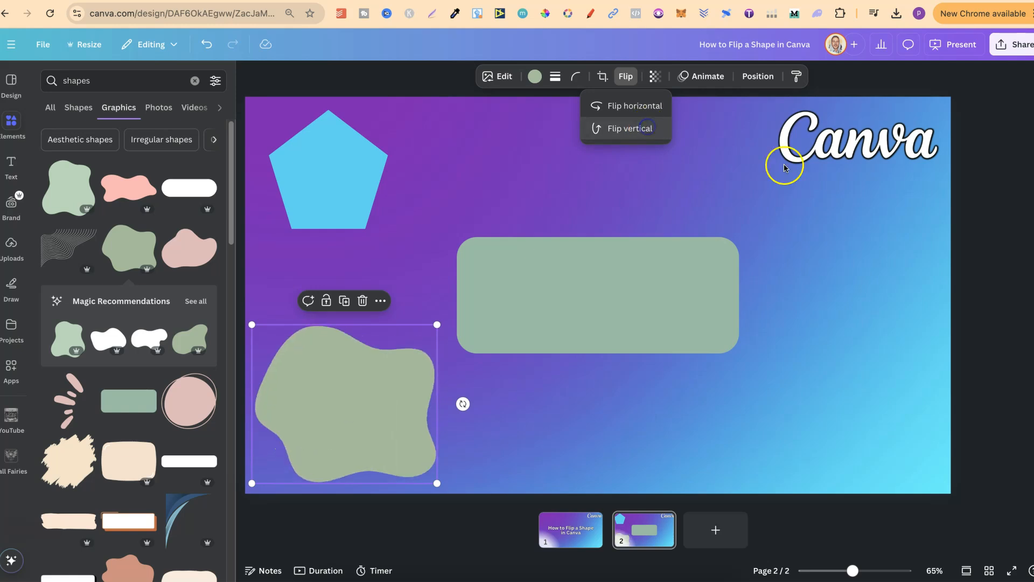
click(314, 121)
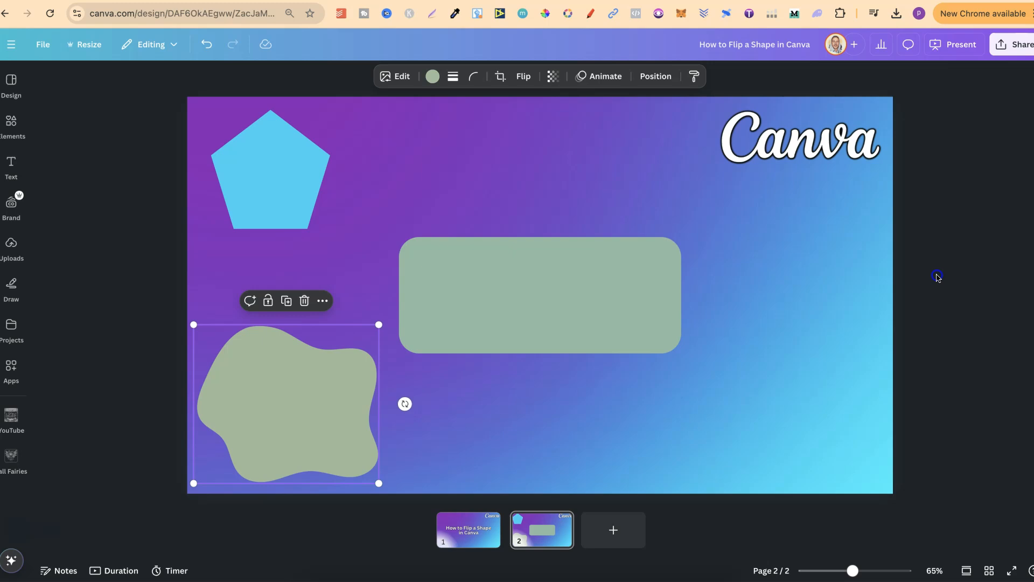
click(937, 278)
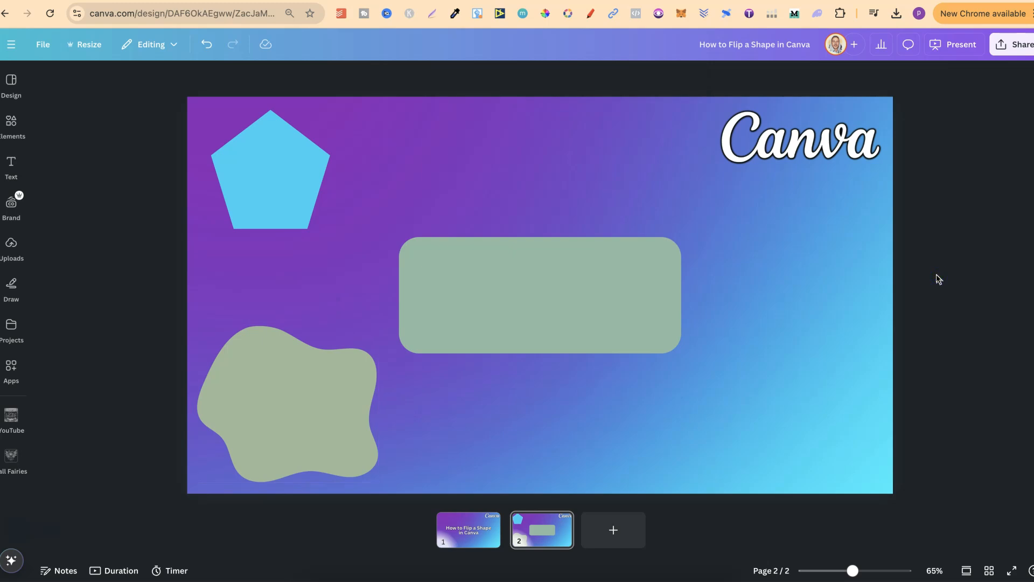